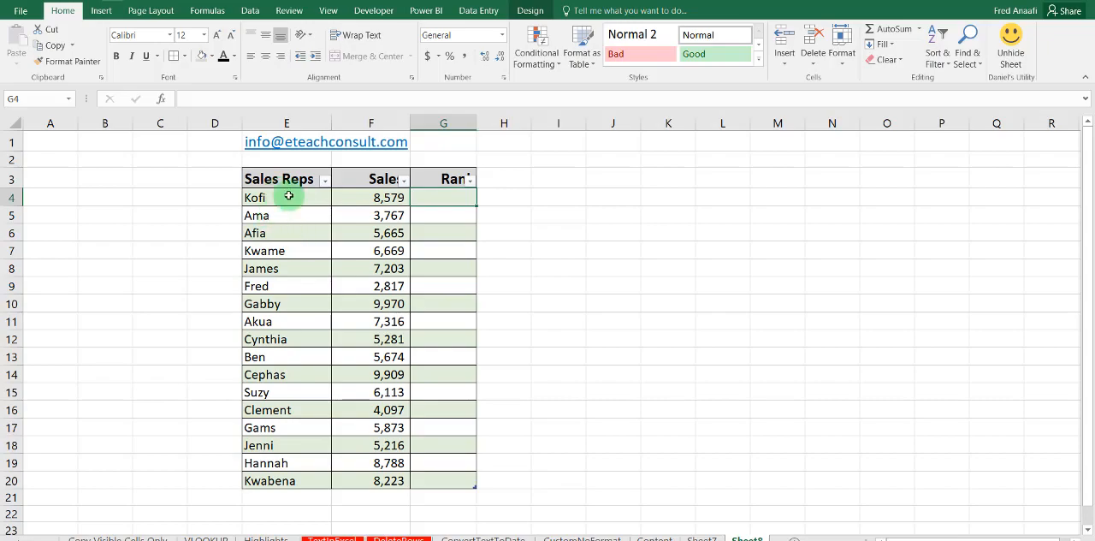
mouse_move(411, 422)
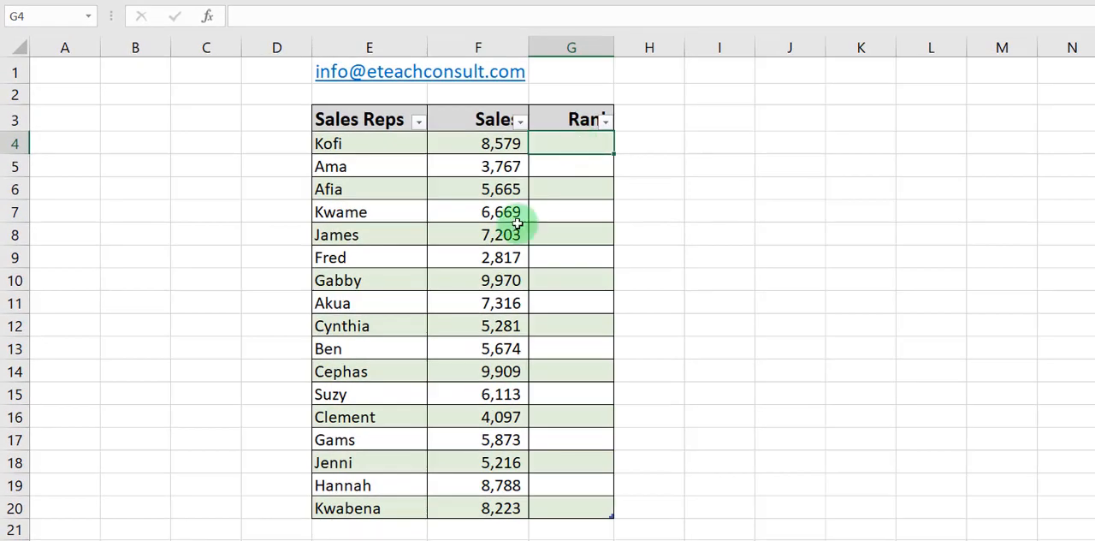
mouse_move(530, 333)
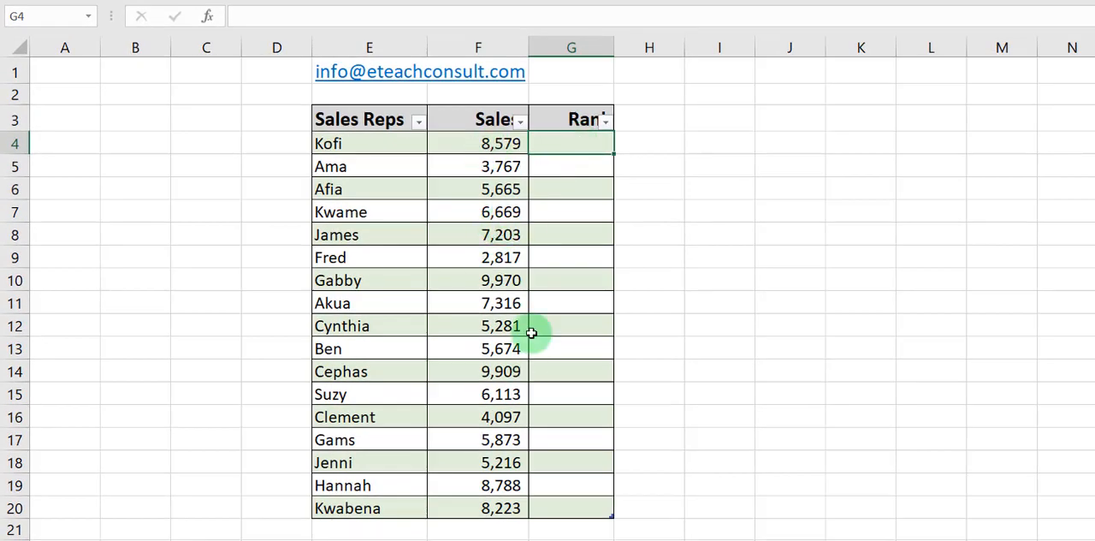
mouse_move(554, 143)
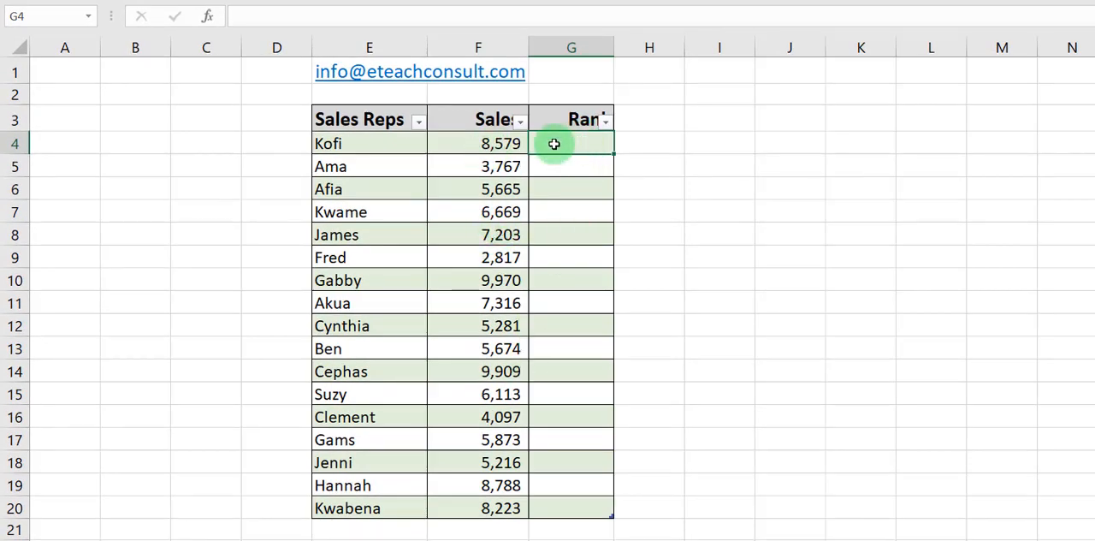
Enter =RANK.EQ on Kofi's sales against the Sales column with order 1 in G4.
text(=)
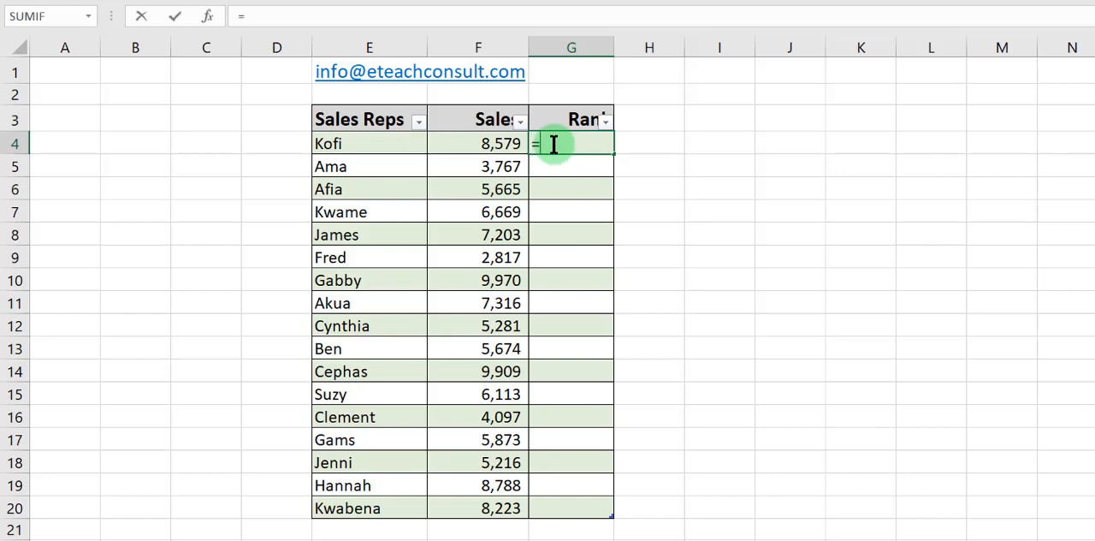
text(Ra)
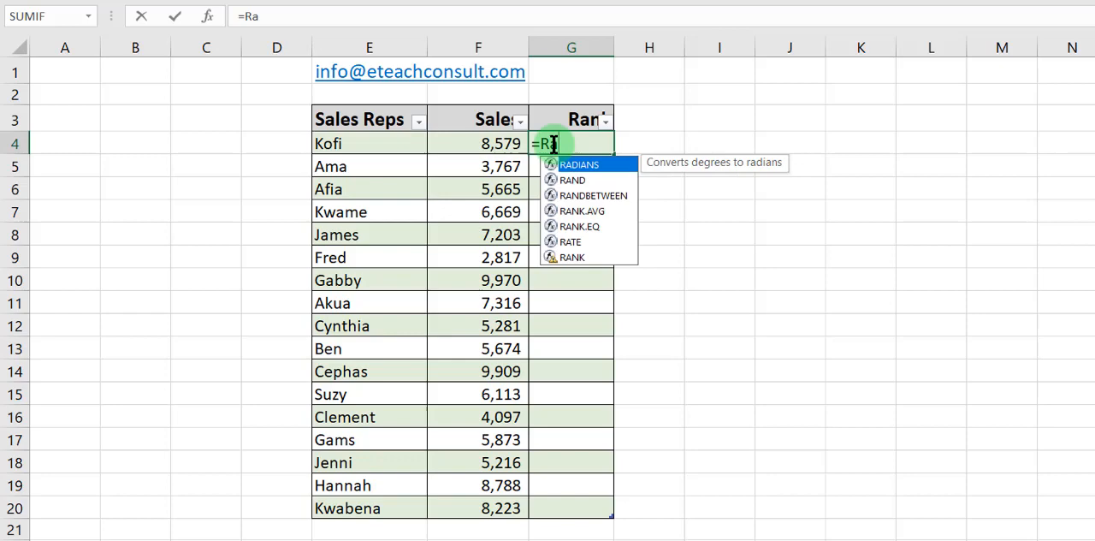
text(n)
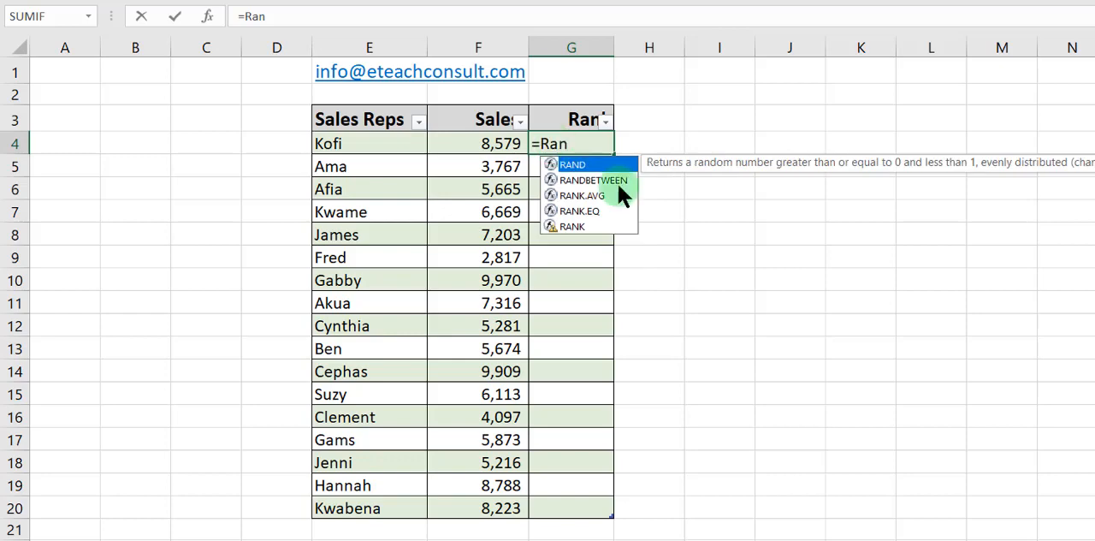
mouse_move(580, 211)
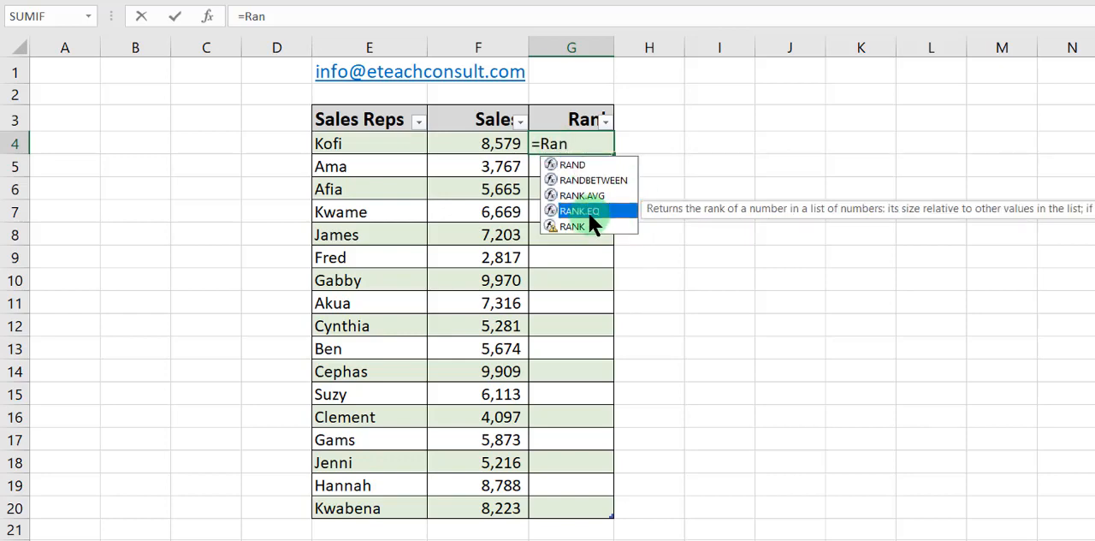
double_click(580, 210)
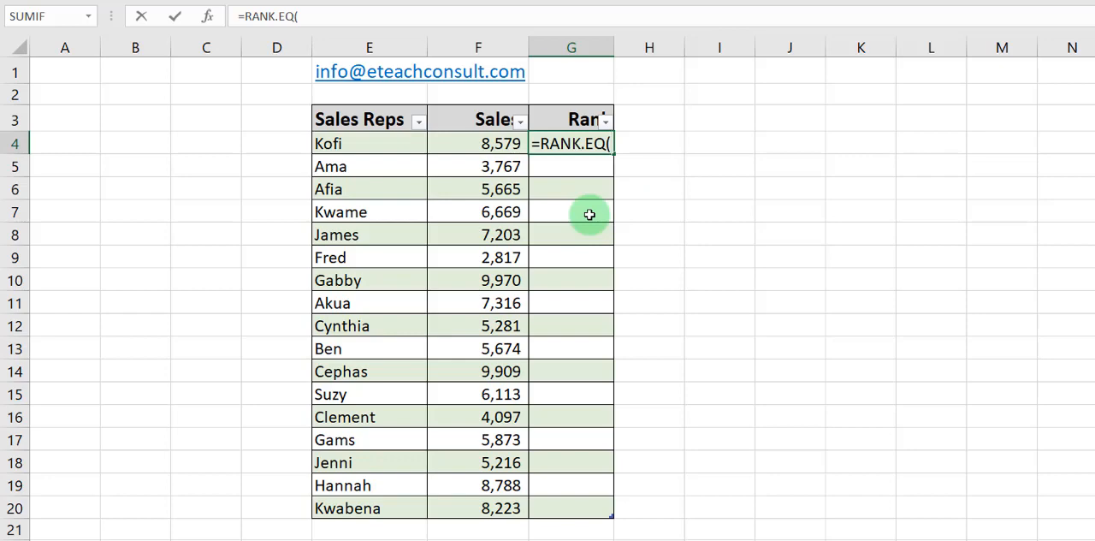
click(500, 143)
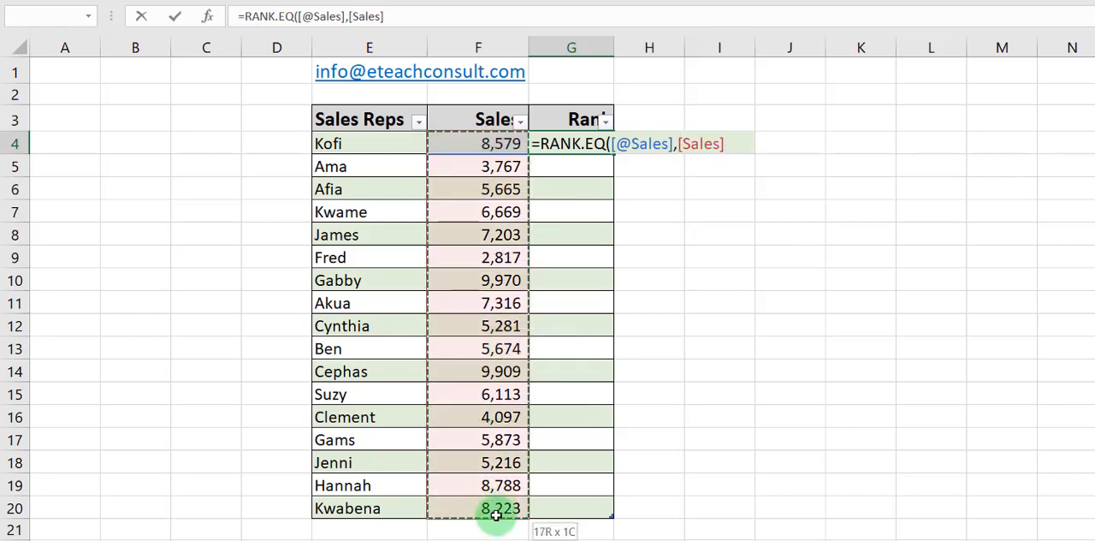
text(,)
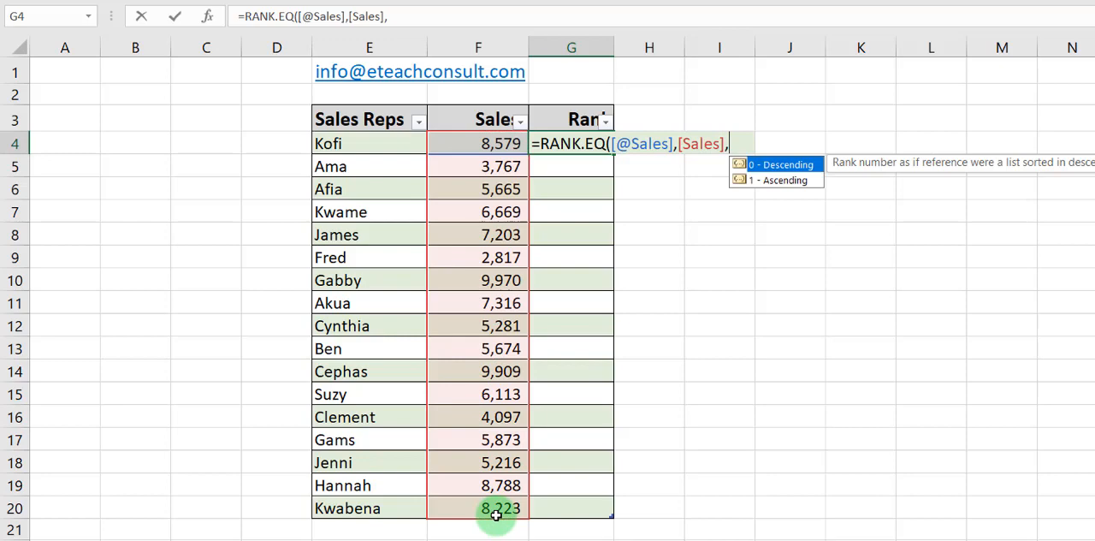
text(1))
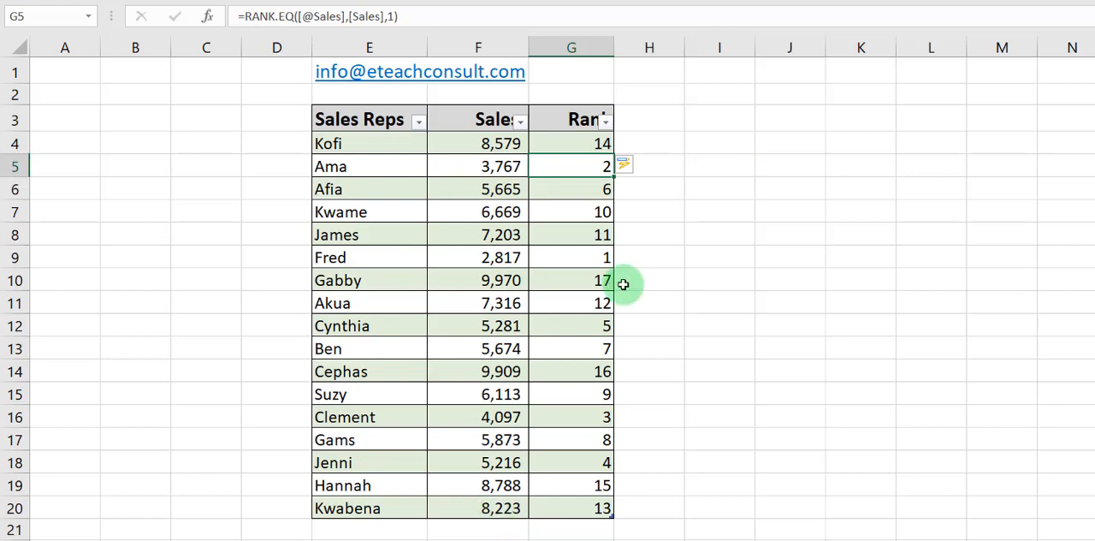
mouse_move(512, 263)
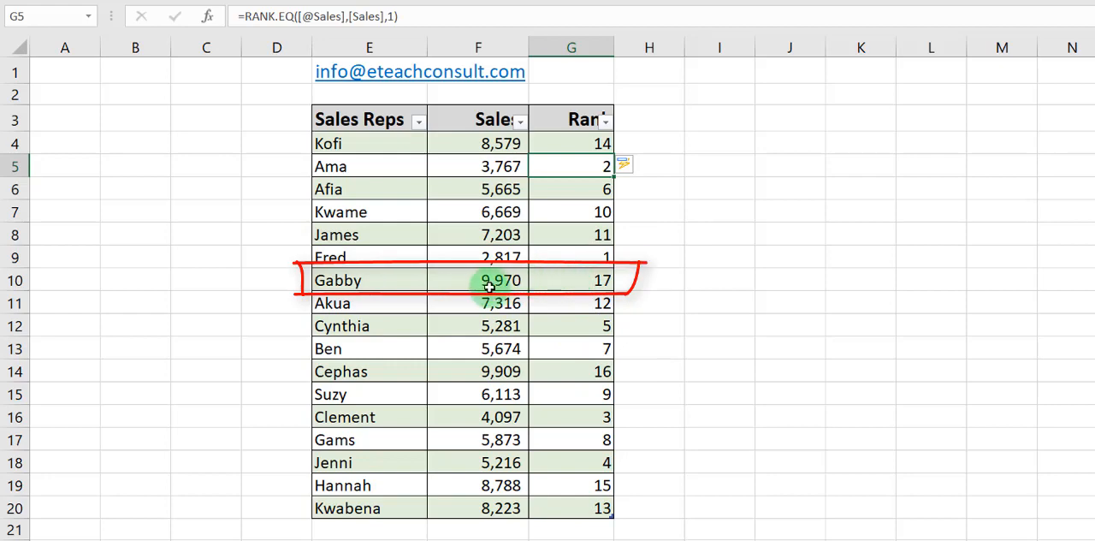
mouse_move(588, 279)
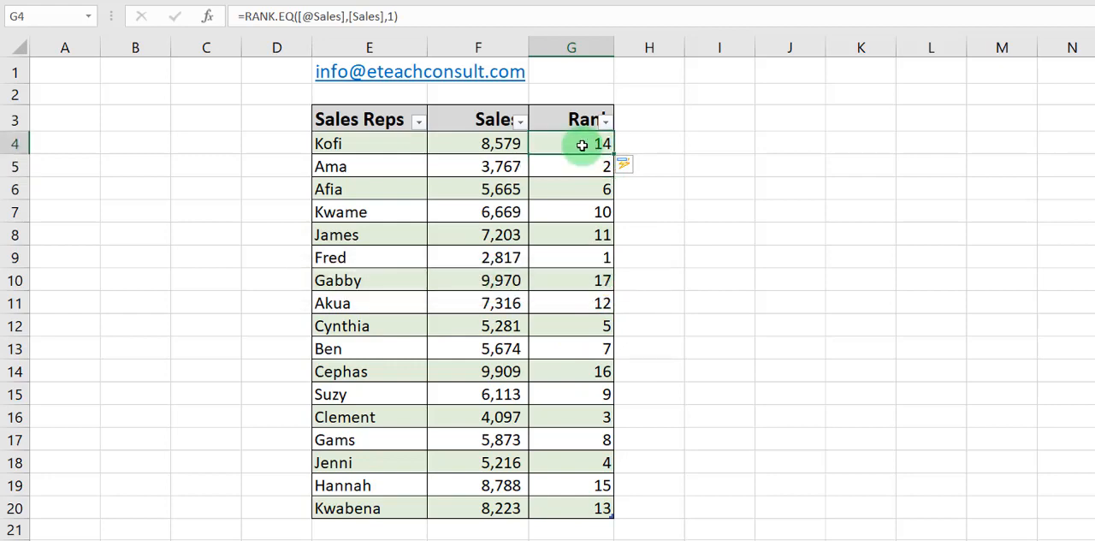
mouse_move(390, 16)
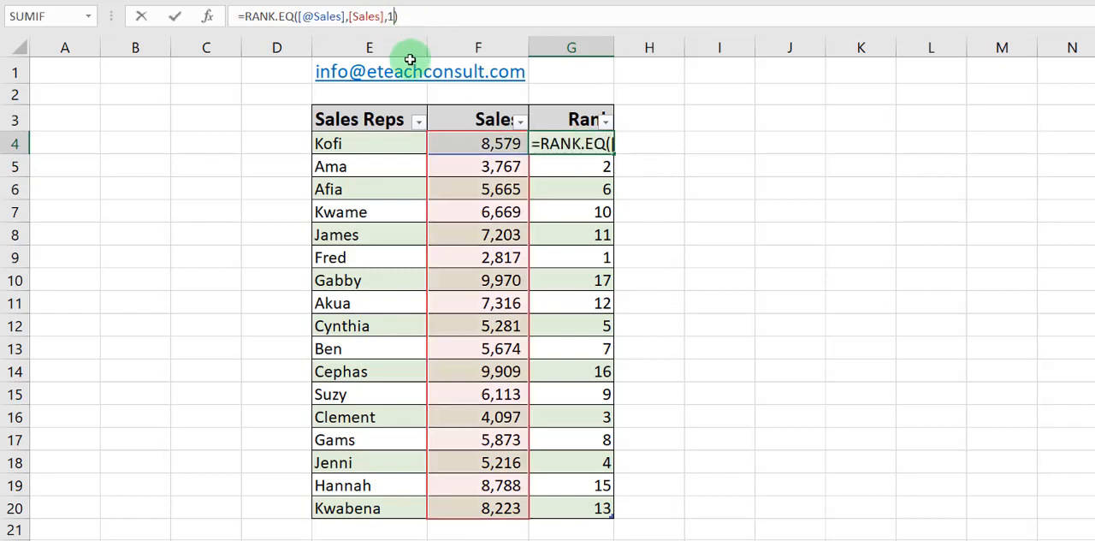
Change the RANK.EQ order argument from 1 to 0 for descending ranks.
text(0)
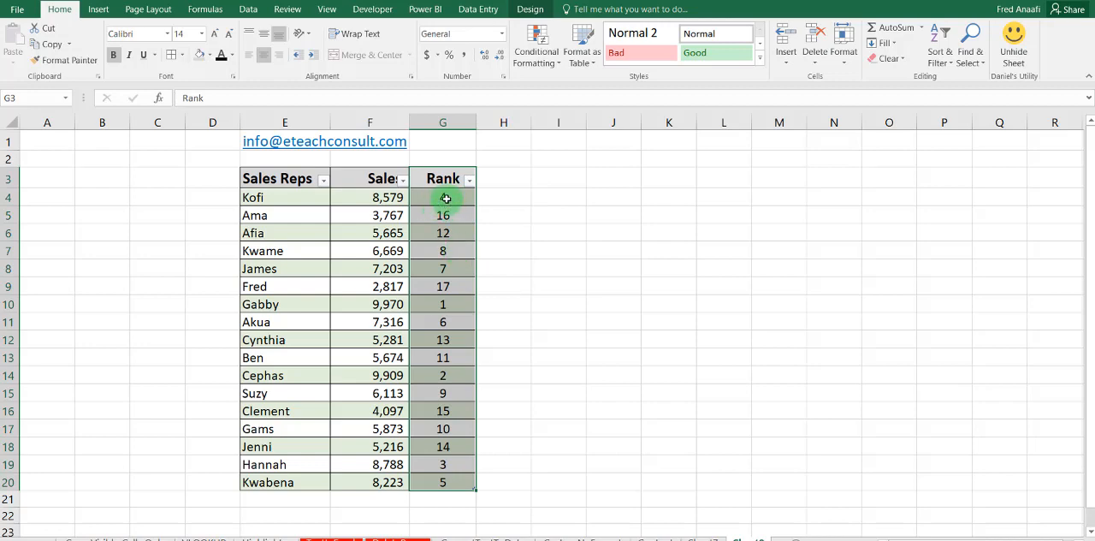
click(442, 196)
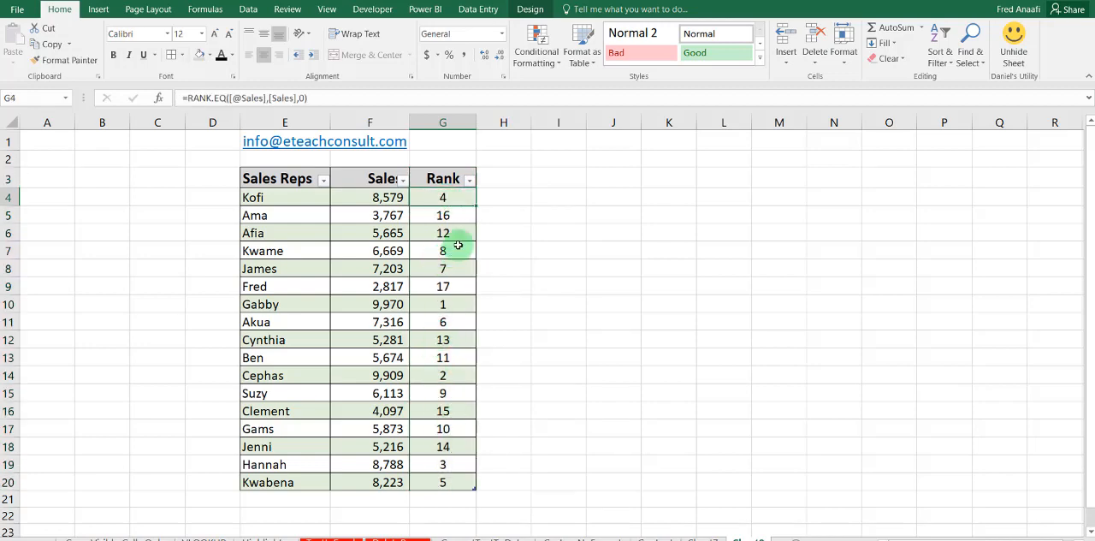
mouse_move(585, 314)
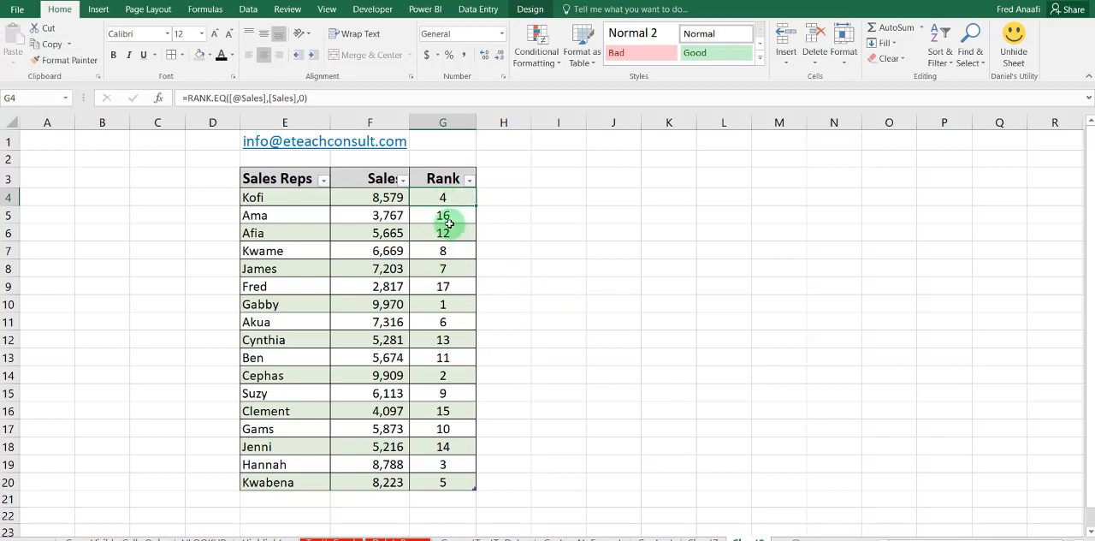
click(493, 267)
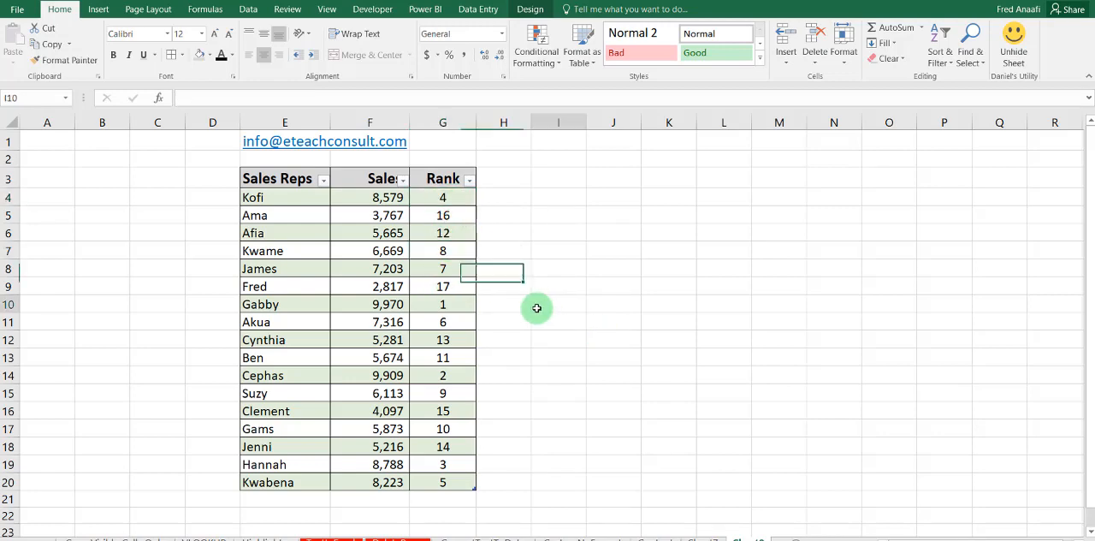